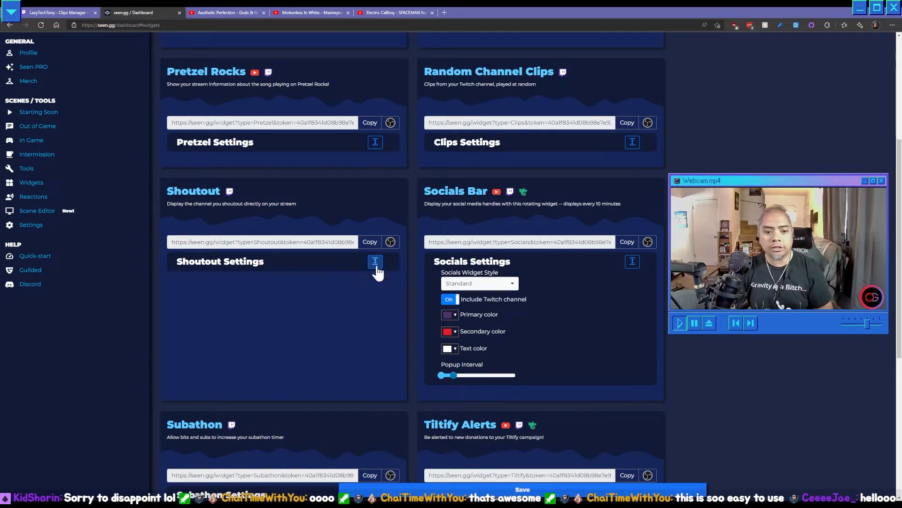
Step: Enter !so as the shoutout command and shorten the clip length cut-off
{"action": "left_click", "coordinate": [375, 261]}
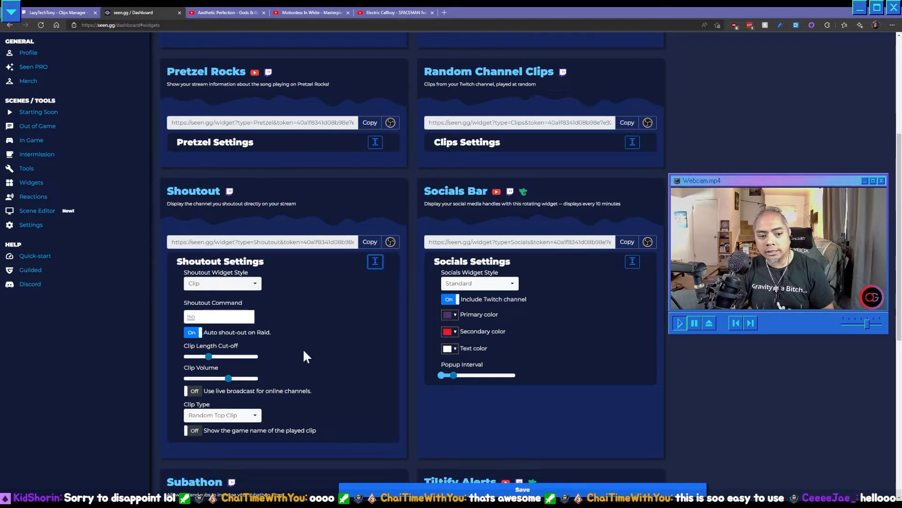
{"action": "left_click", "coordinate": [218, 316]}
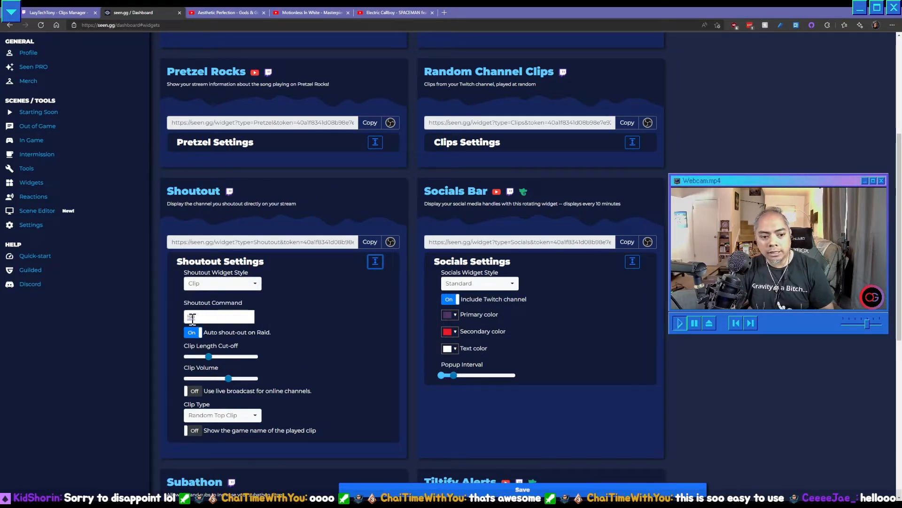
{"action": "type", "text": "!so"}
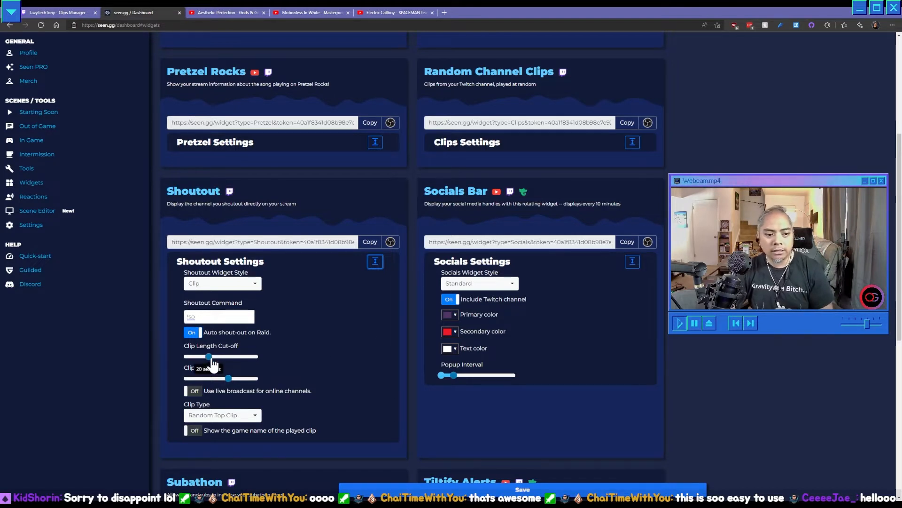
{"action": "left_click_drag", "start_coordinate": [209, 356], "coordinate": [212, 356]}
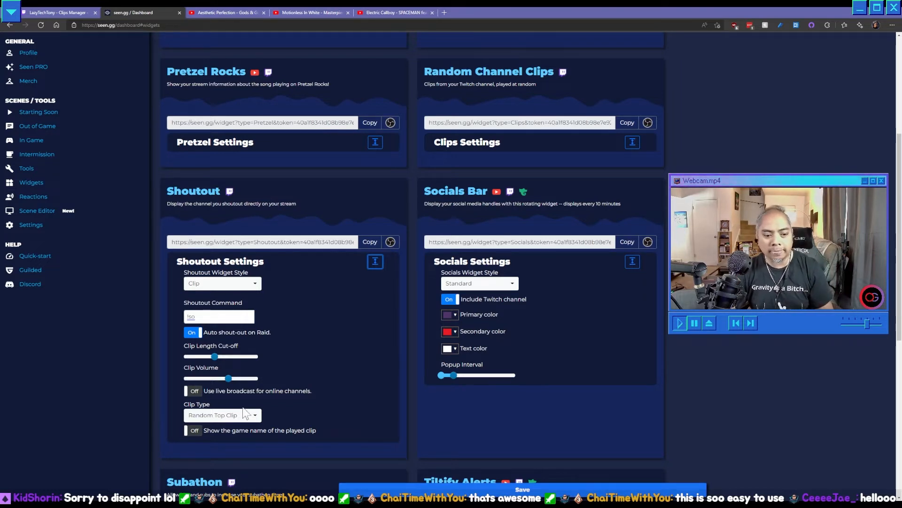
Step: Choose Random Recent Clip as the clip type and set clip volume to about 60%
{"action": "left_click", "coordinate": [222, 415]}
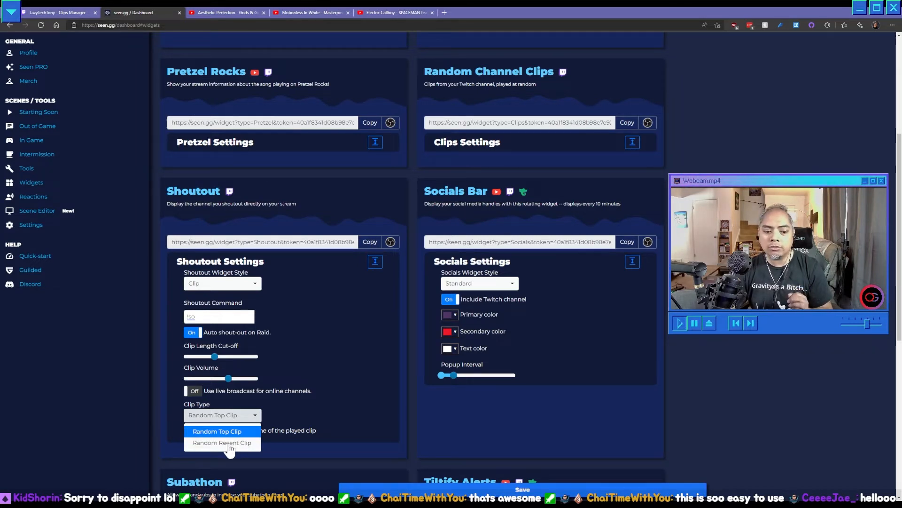
{"action": "left_click", "coordinate": [222, 442]}
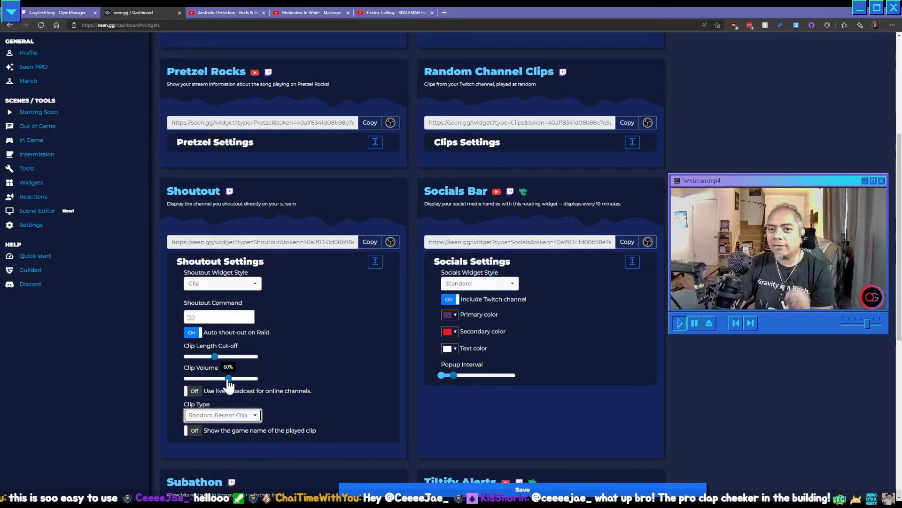
{"action": "mouse_move", "coordinate": [244, 386]}
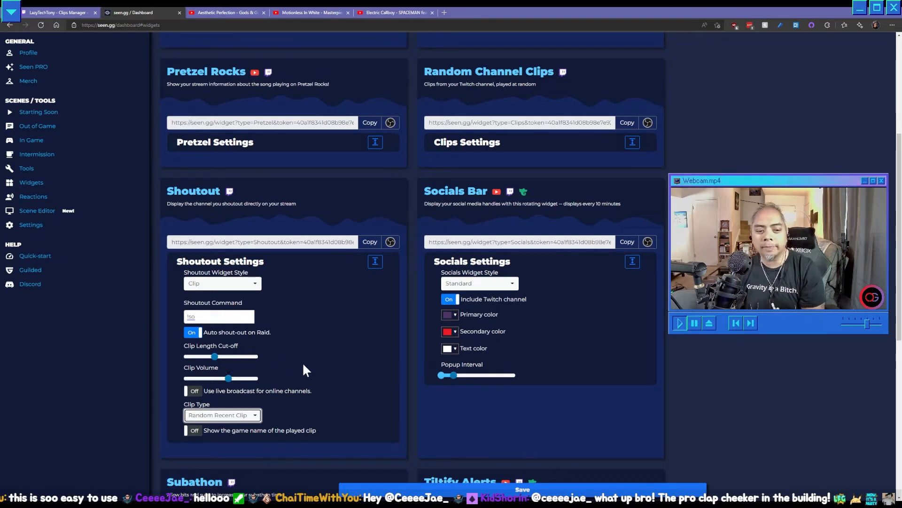
{"action": "left_click_drag", "start_coordinate": [228, 378], "coordinate": [230, 378]}
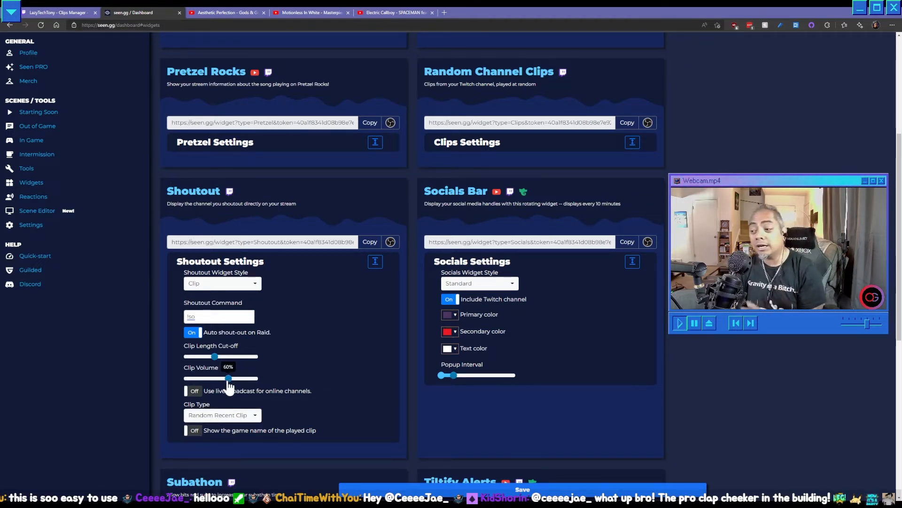
{"action": "left_click_drag", "start_coordinate": [228, 378], "coordinate": [225, 378]}
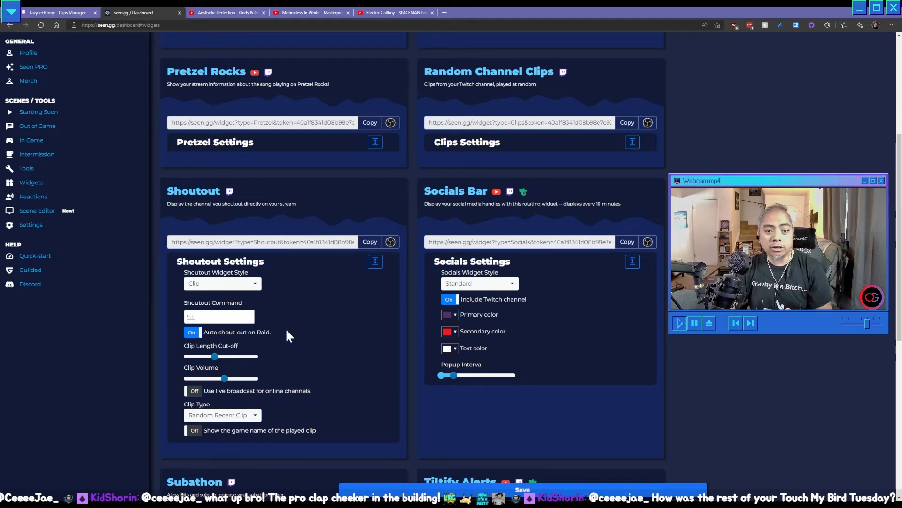
{"action": "mouse_move", "coordinate": [598, 492]}
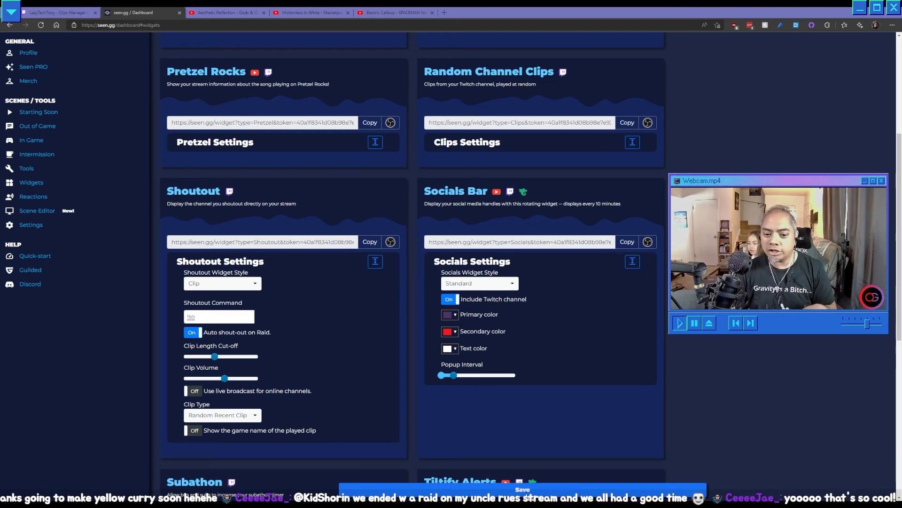
Step: Save the changed Shoutout widget settings
{"action": "left_click", "coordinate": [521, 489]}
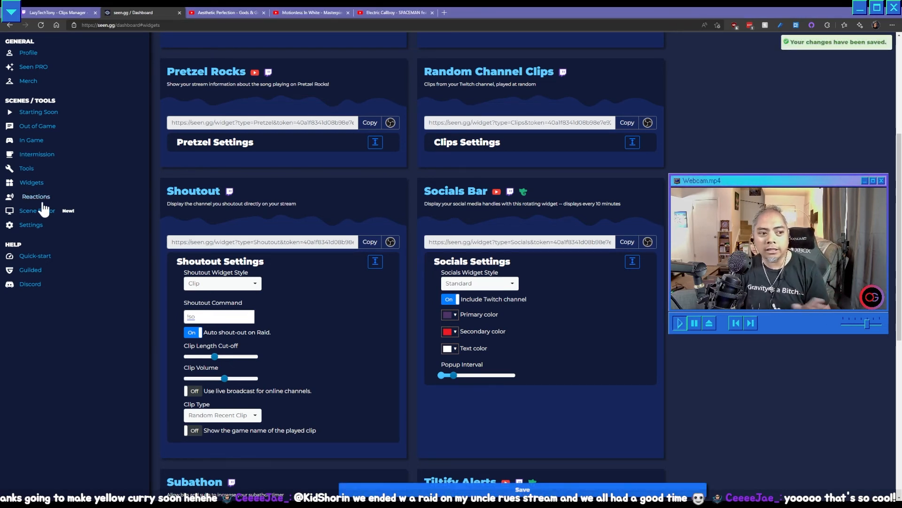